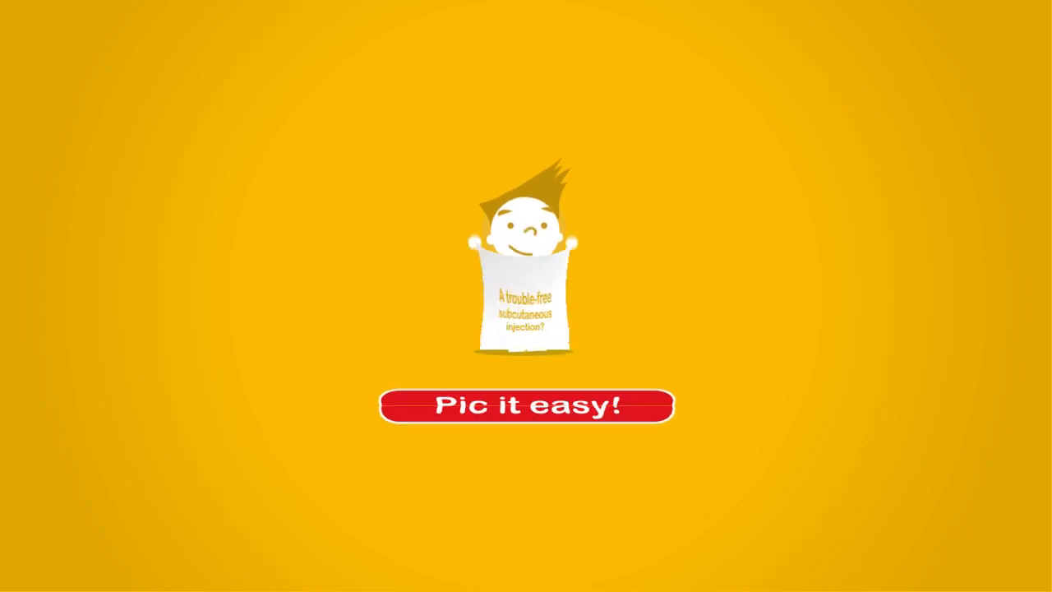
click(525, 405)
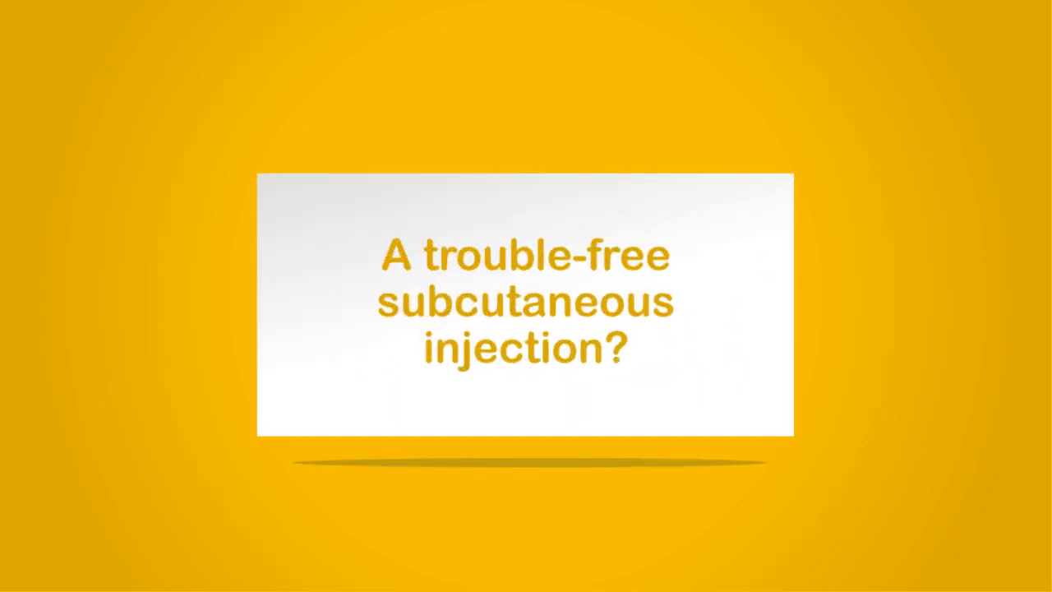